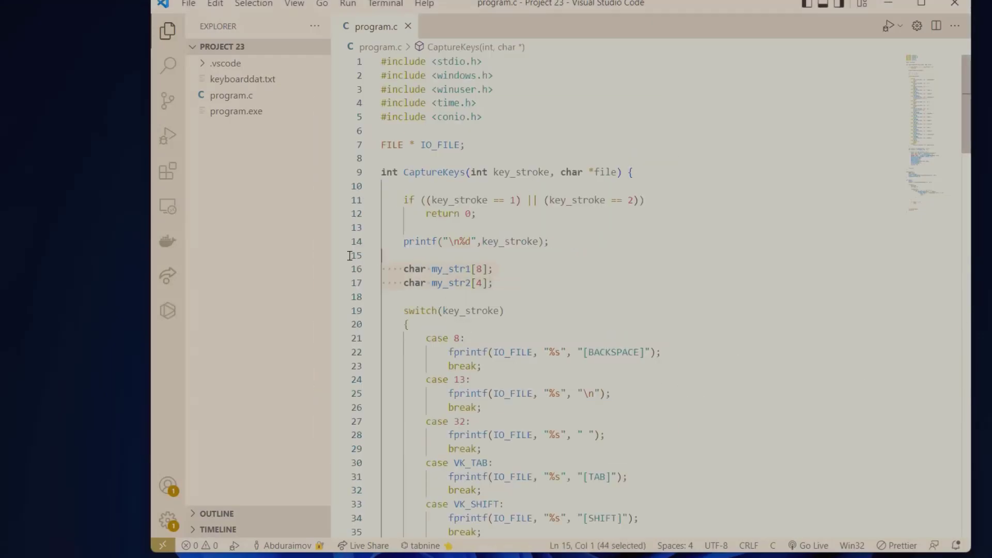
Scroll the wxWidgets-3.2.0 include folder (msvc, wx), then minimise File Explorer
scroll(down, 3)
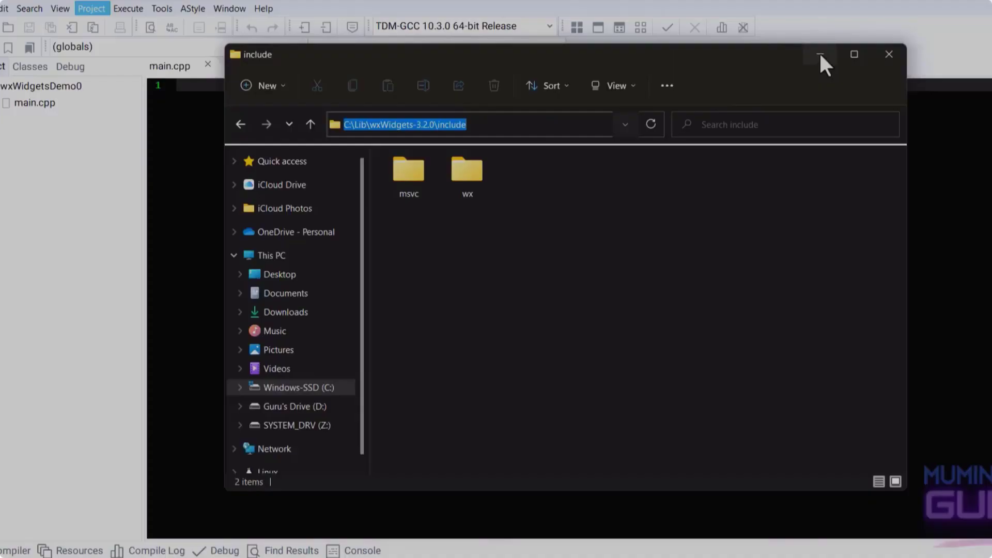
click(820, 54)
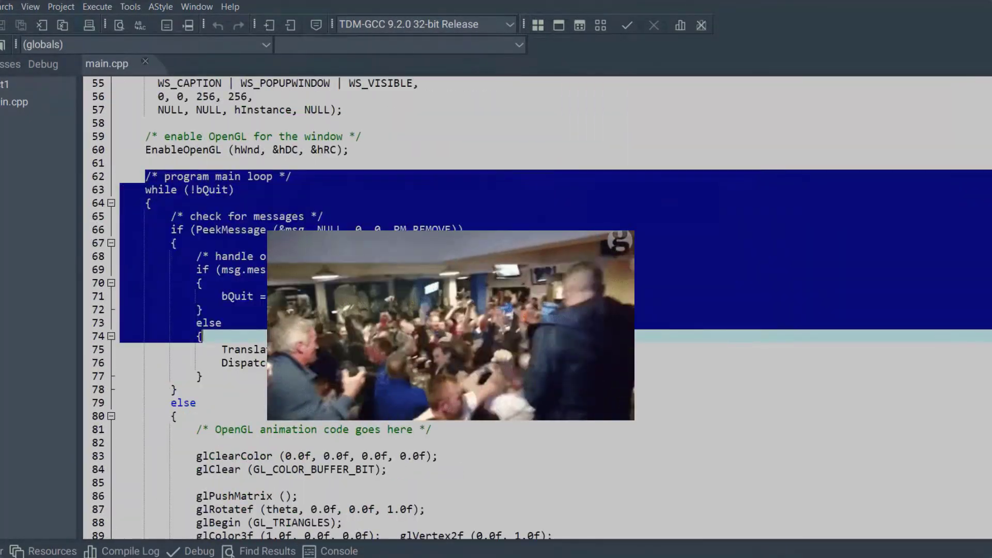
scroll(down, 3)
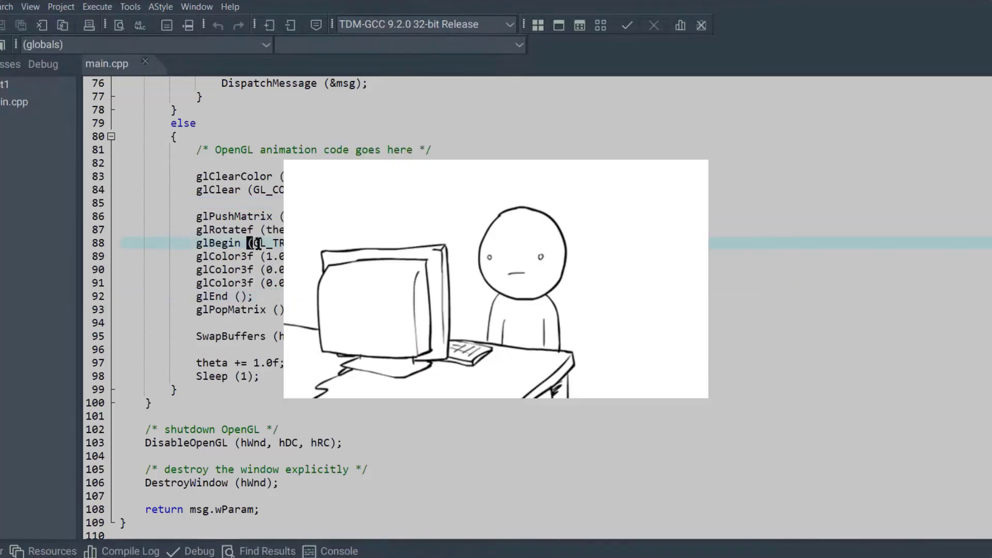
scroll(down, 3)
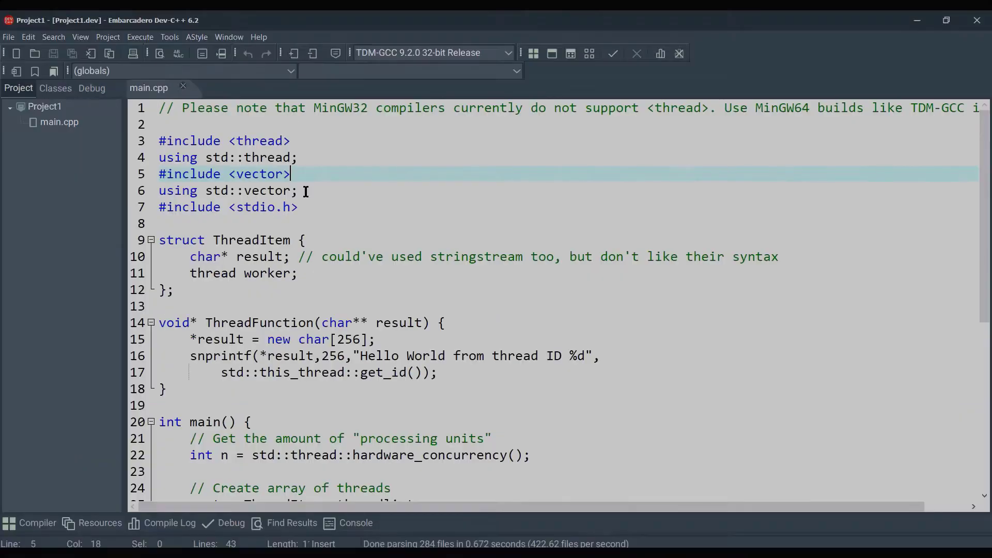
click(215, 290)
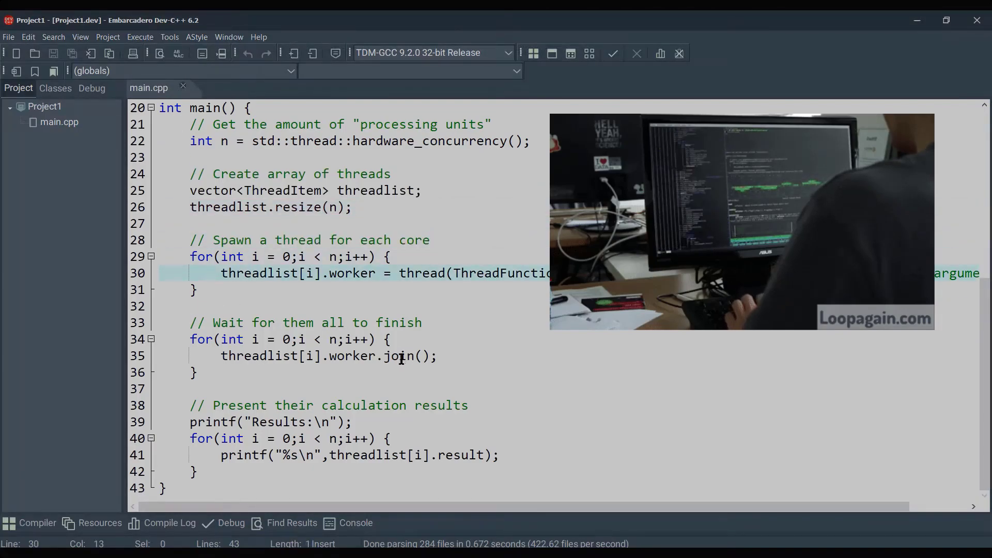
click(294, 53)
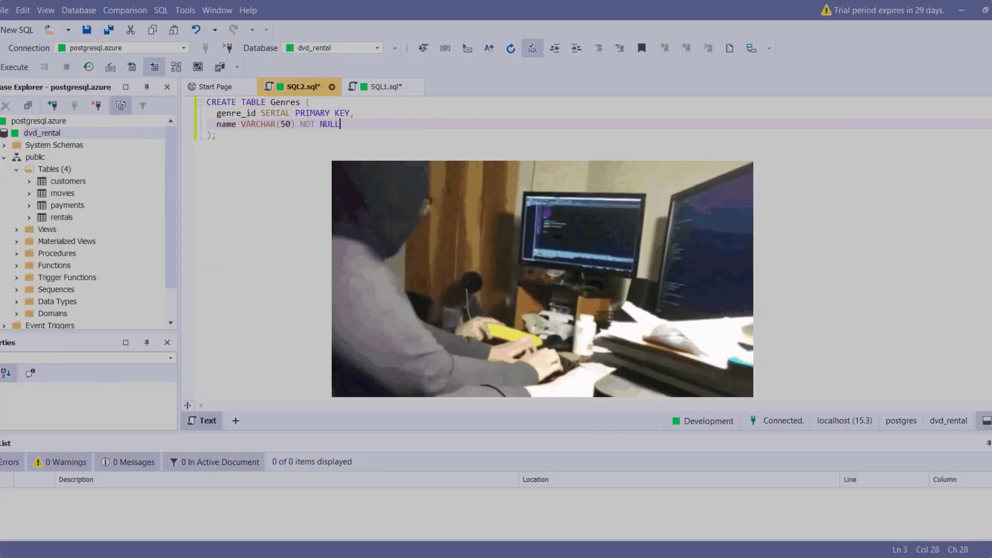
Type the ALTER TABLE statement linking movies and rentals to Genres, then open Snippets Manager
text(ALTER TABLE movies ADD FOREIGN KEY (genre_id) REFERENCES Genres()
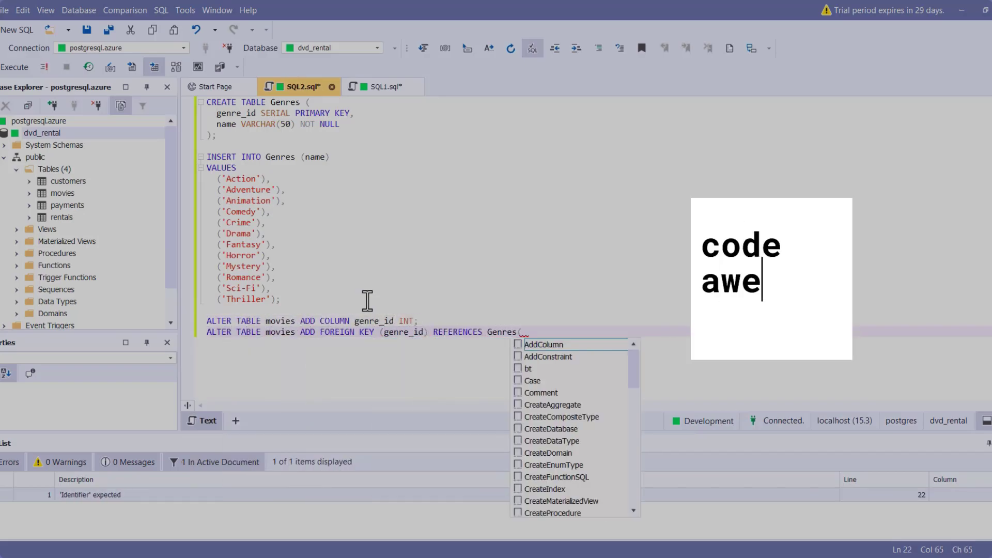
click(186, 10)
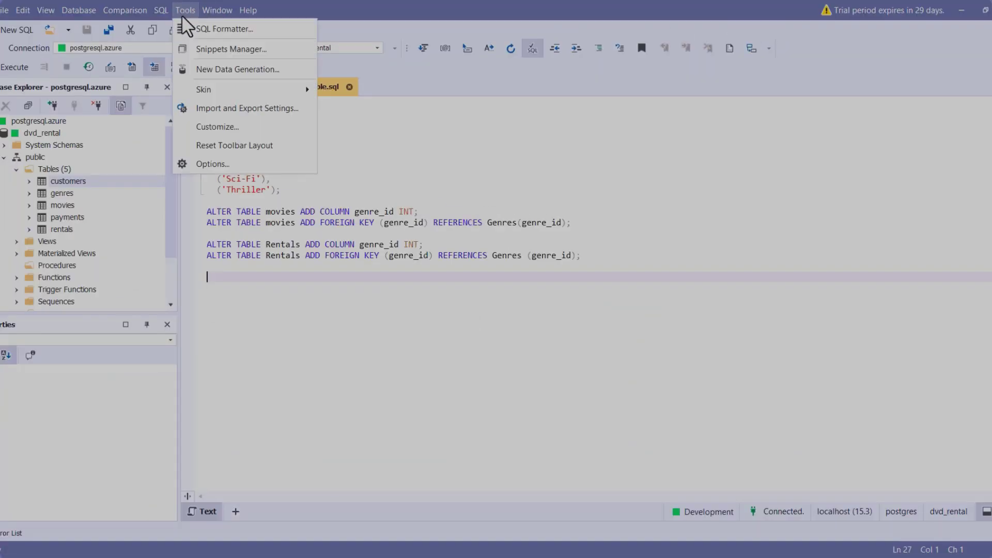
click(231, 49)
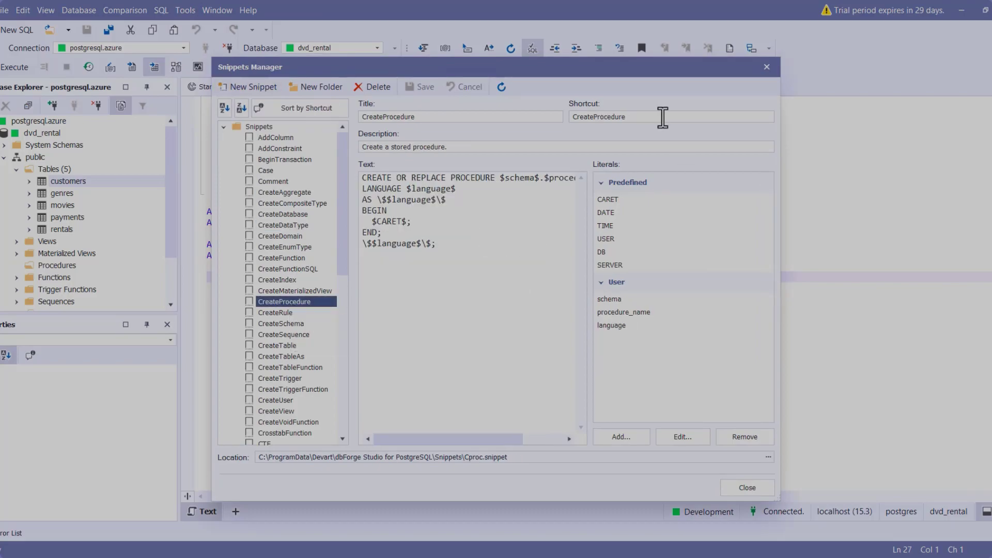
click(747, 487)
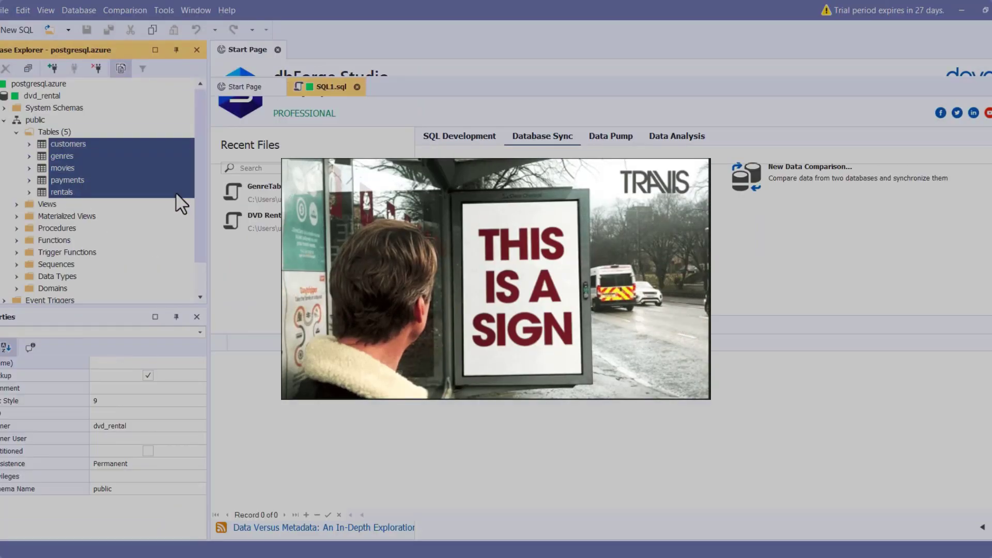
Send the dvd_rental tables to the Master-Detail Browser and browse rentals with payments
click(14, 67)
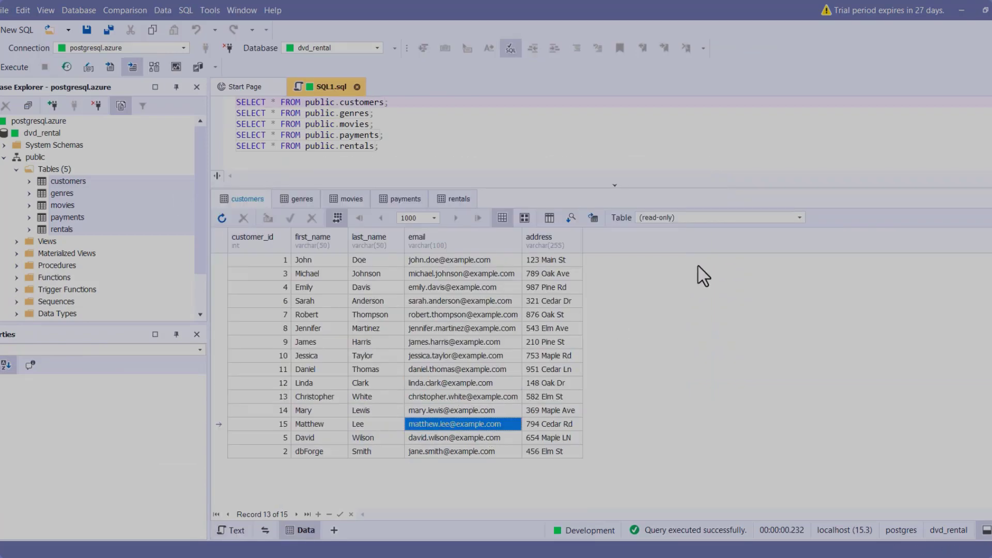
double_click(361, 383)
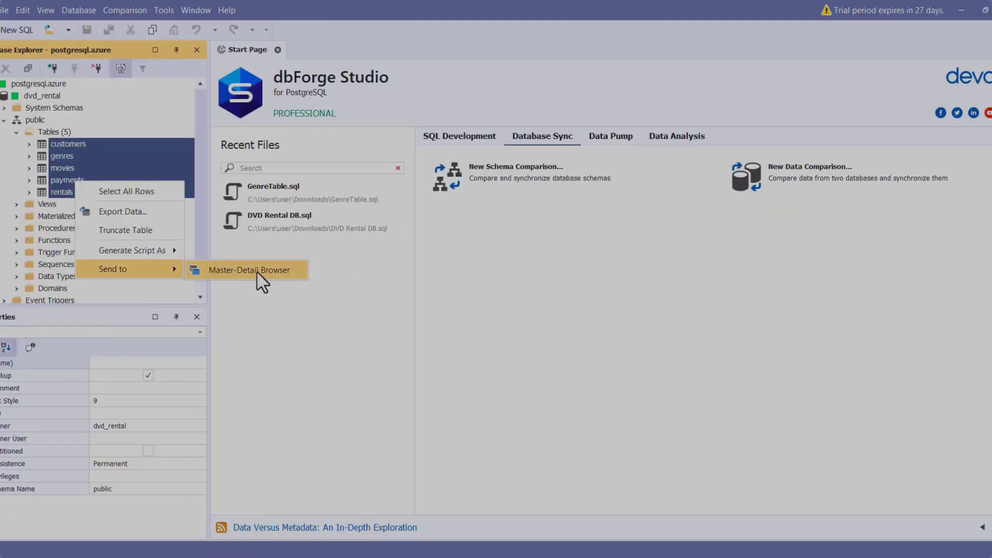
click(245, 270)
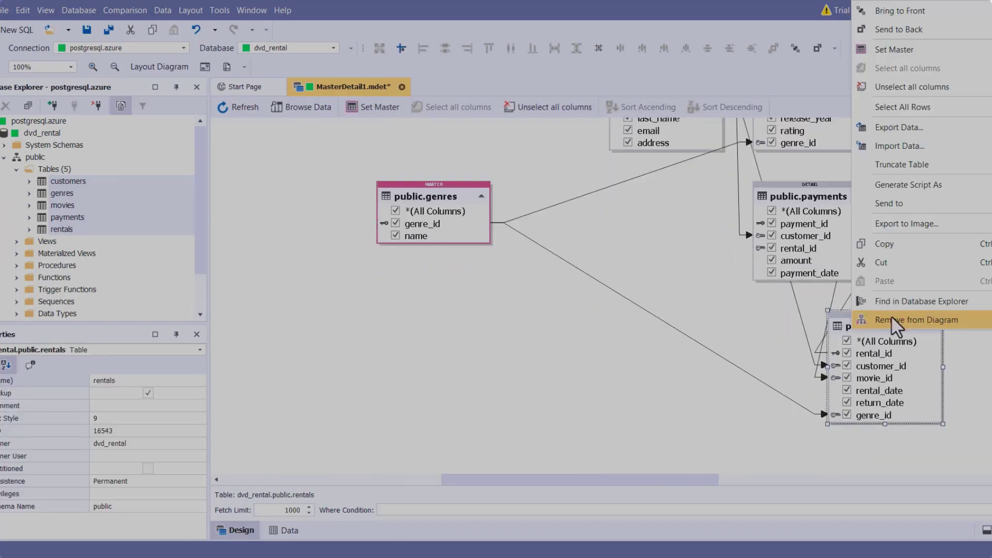
click(288, 530)
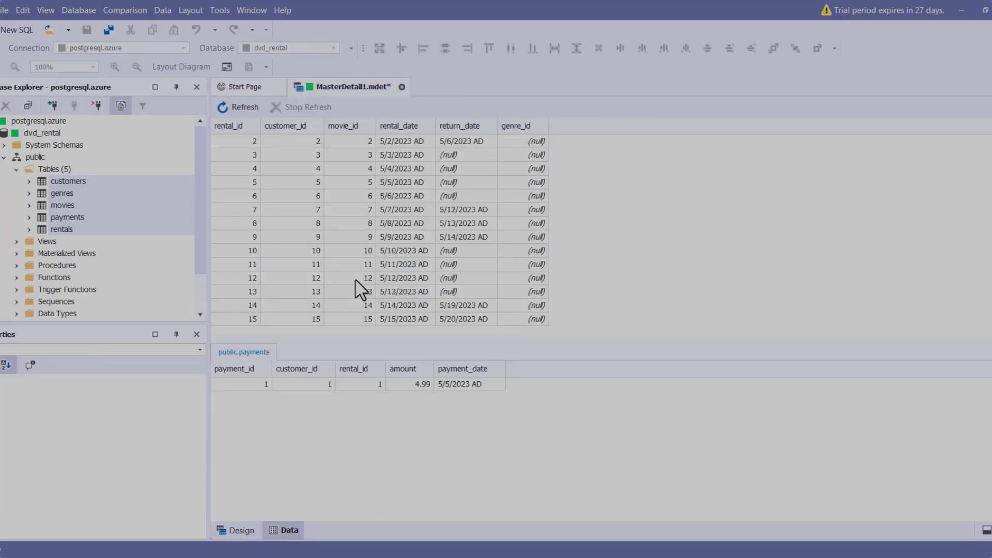